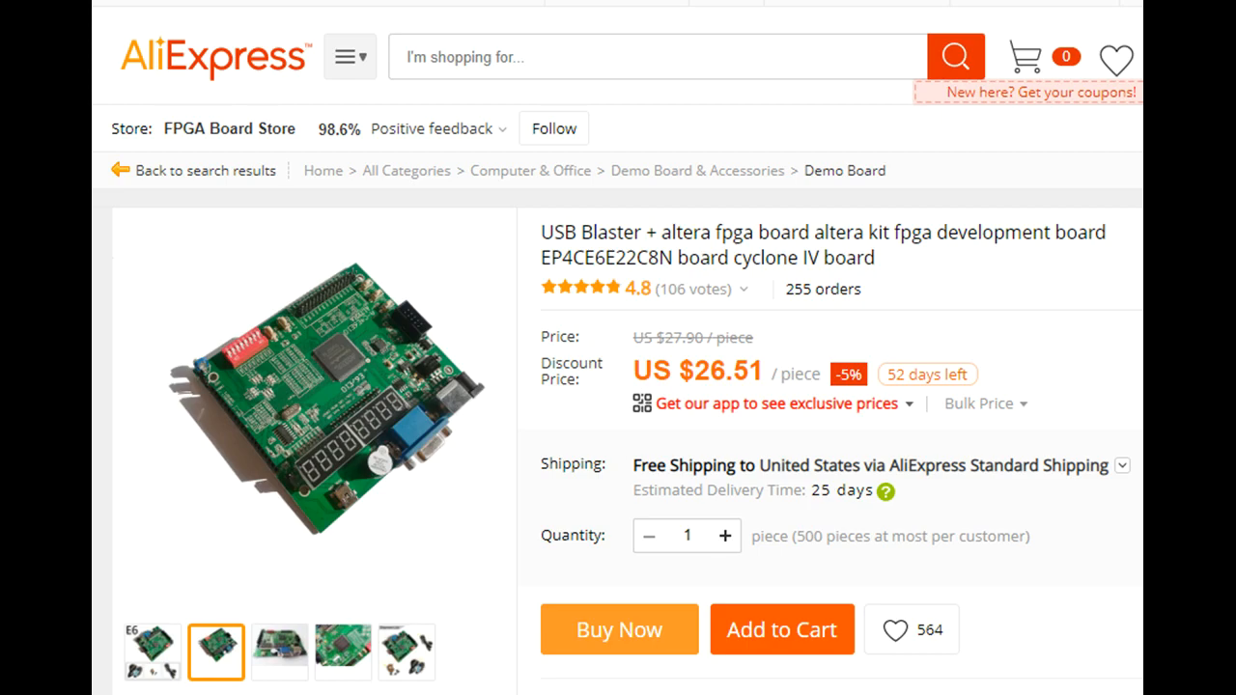
# Step: Scroll Sheet1 down through the clock, key and switch pins, selecting the swith_7 row
pyautogui.scroll(-3)
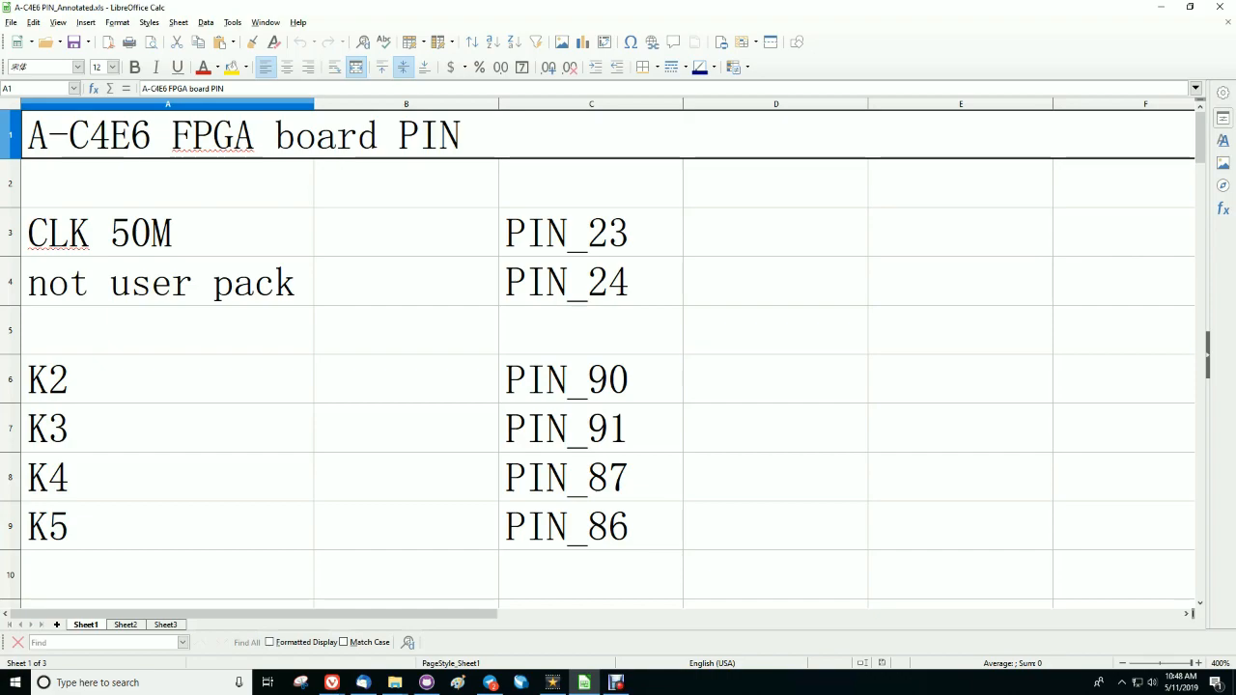
pyautogui.scroll(-3)
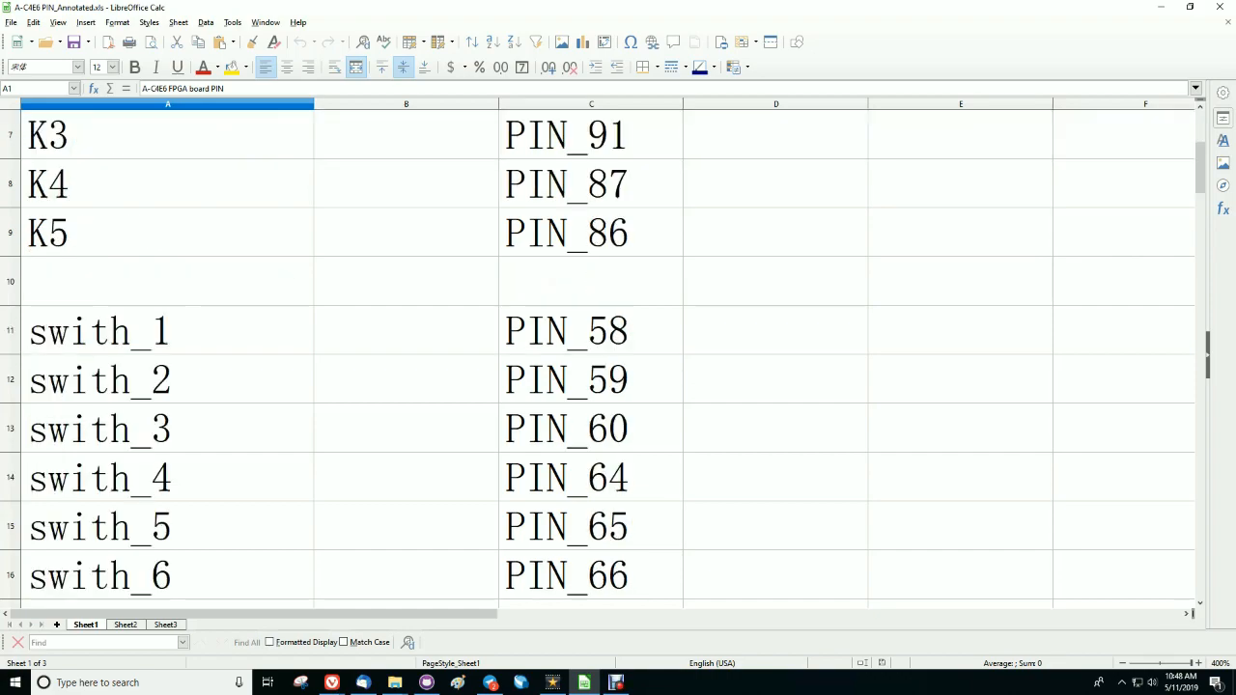
pyautogui.scroll(-3)
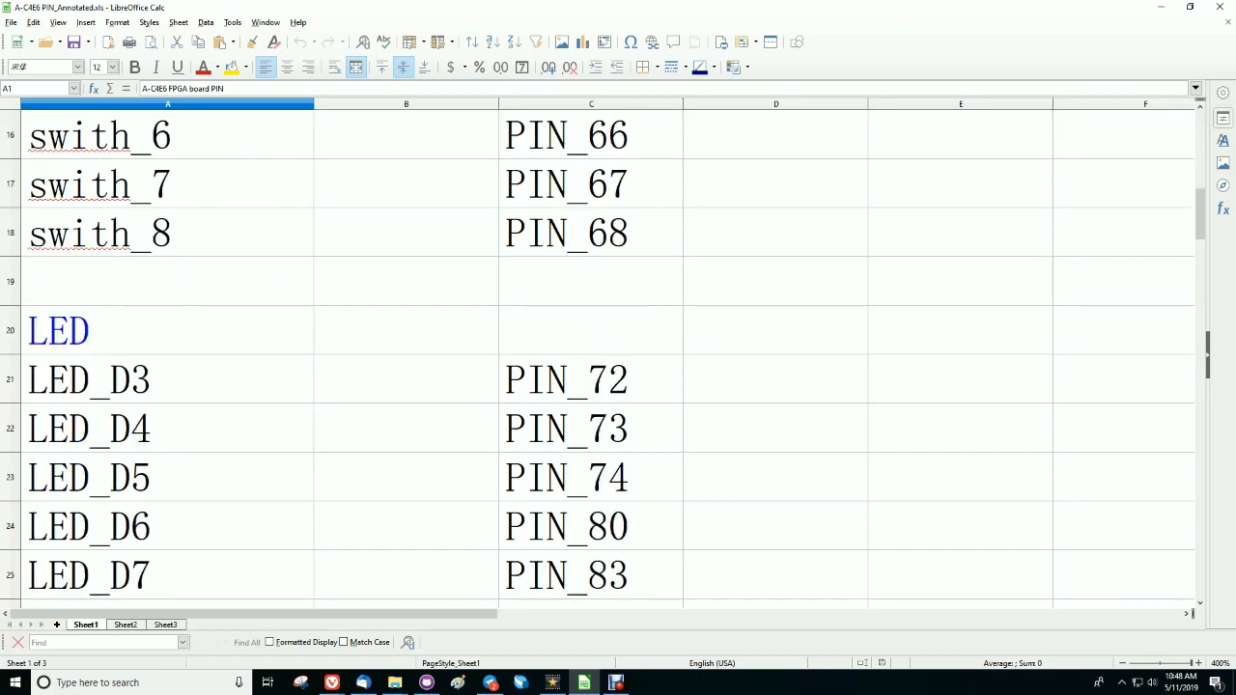
pyautogui.click(168, 184)
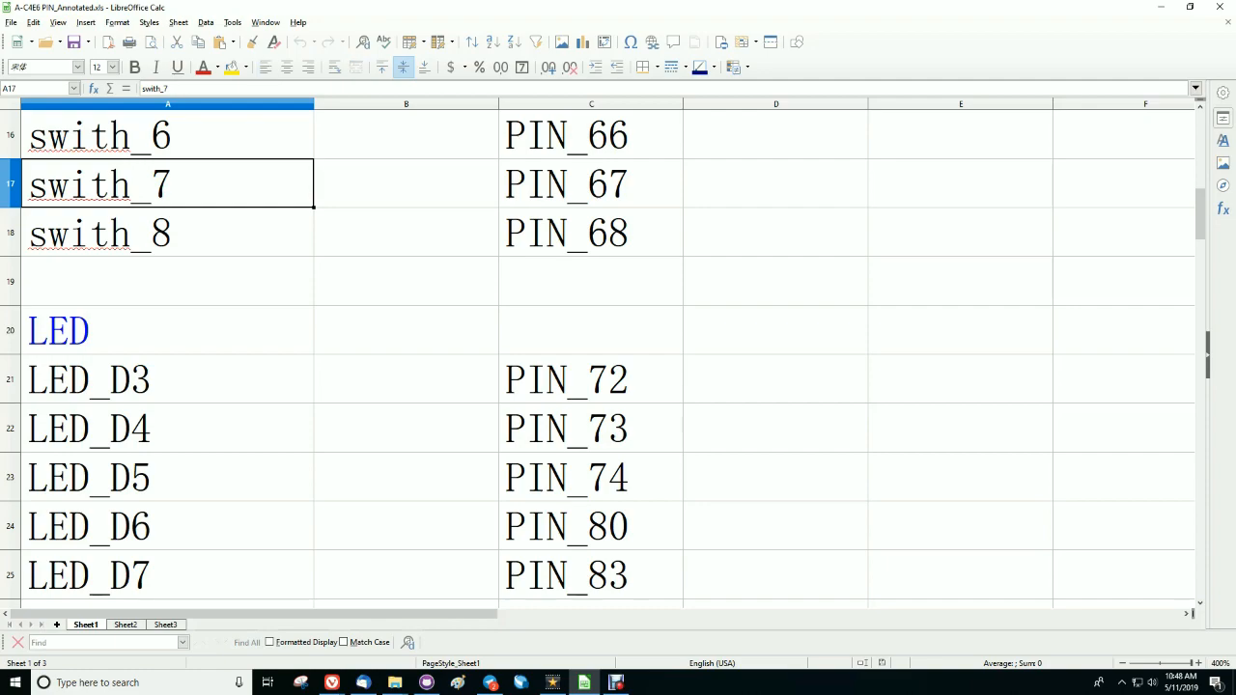
# Step: Continue past the LED and display pins, then move to the Sheet2 pin table
pyautogui.scroll(-3)
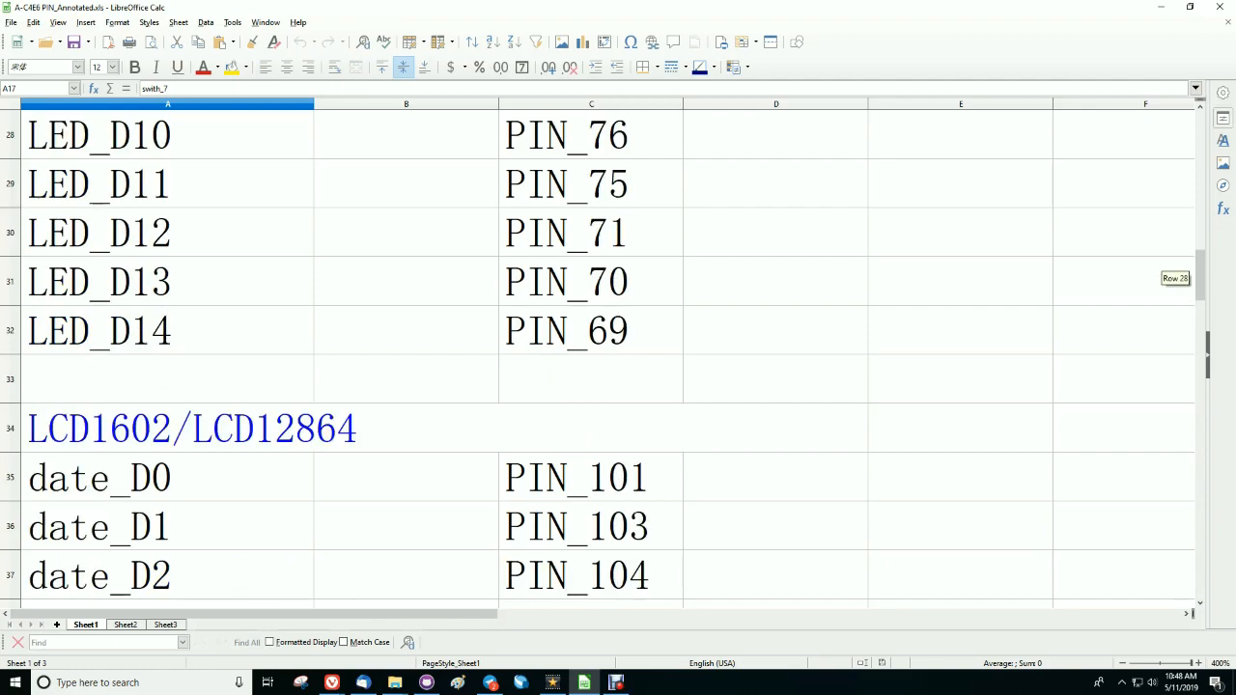
pyautogui.scroll(-3)
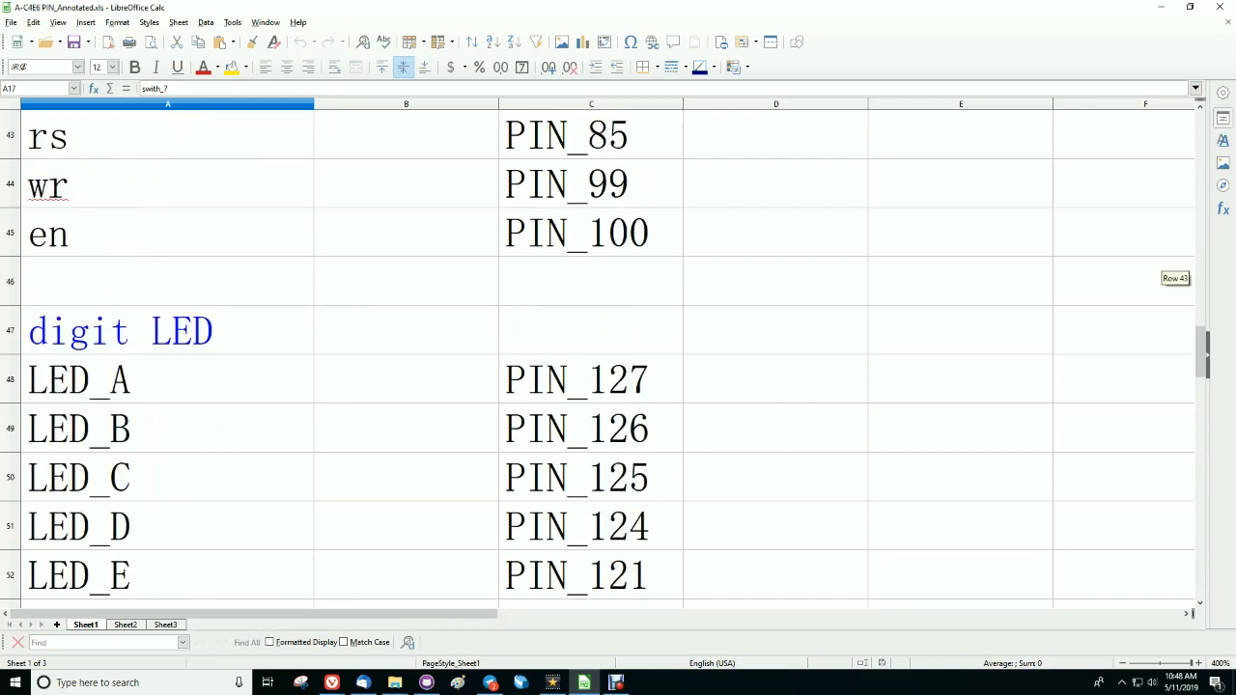
pyautogui.click(124, 626)
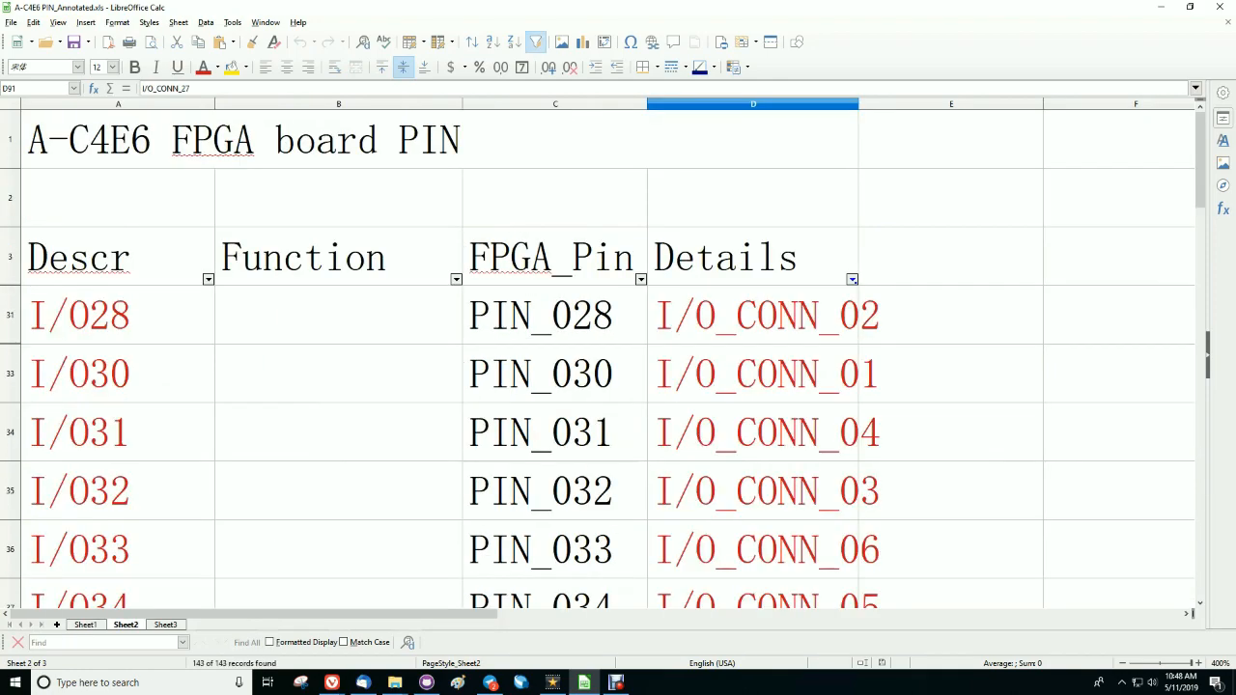
# Step: Clear the Descr and Details AutoFilters so every pin from PIN_001 onward is listed
pyautogui.click(209, 278)
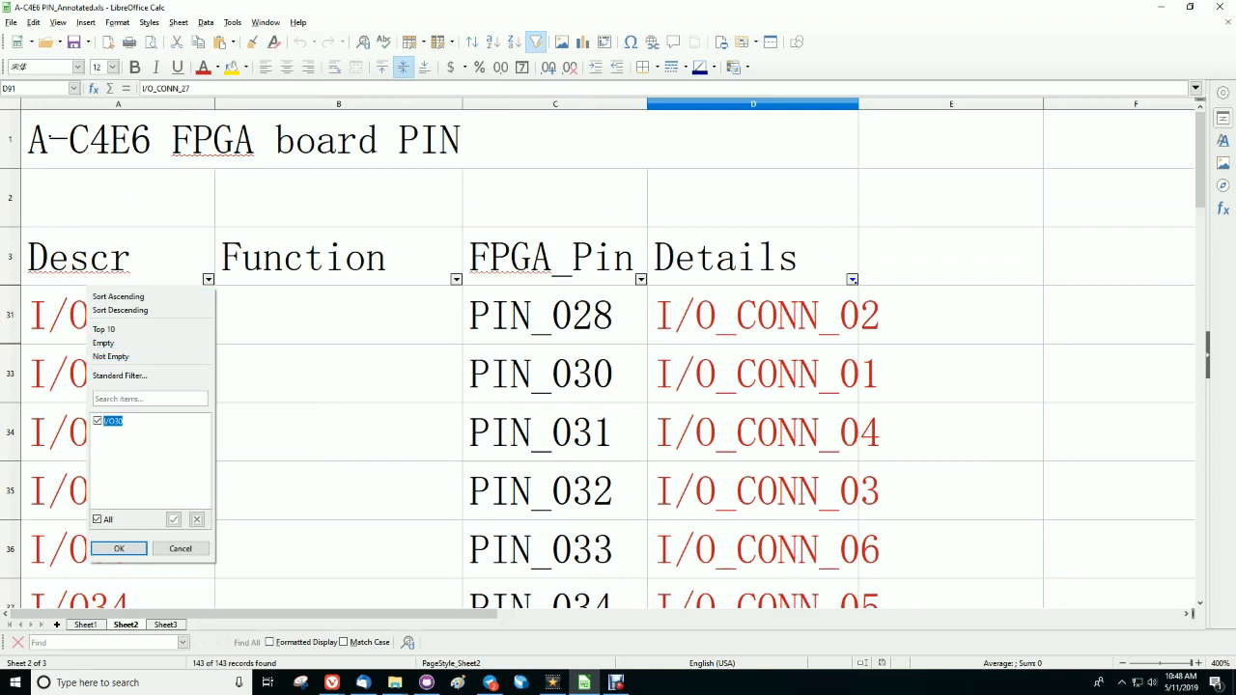
pyautogui.click(852, 280)
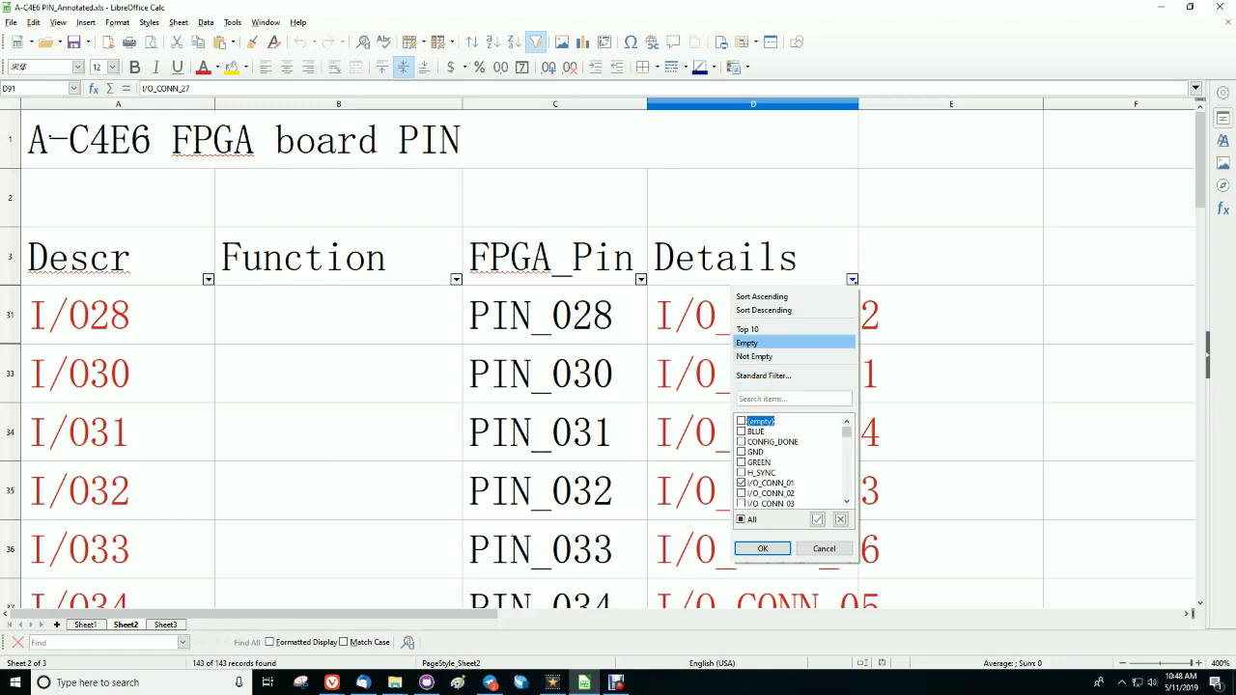
pyautogui.click(761, 548)
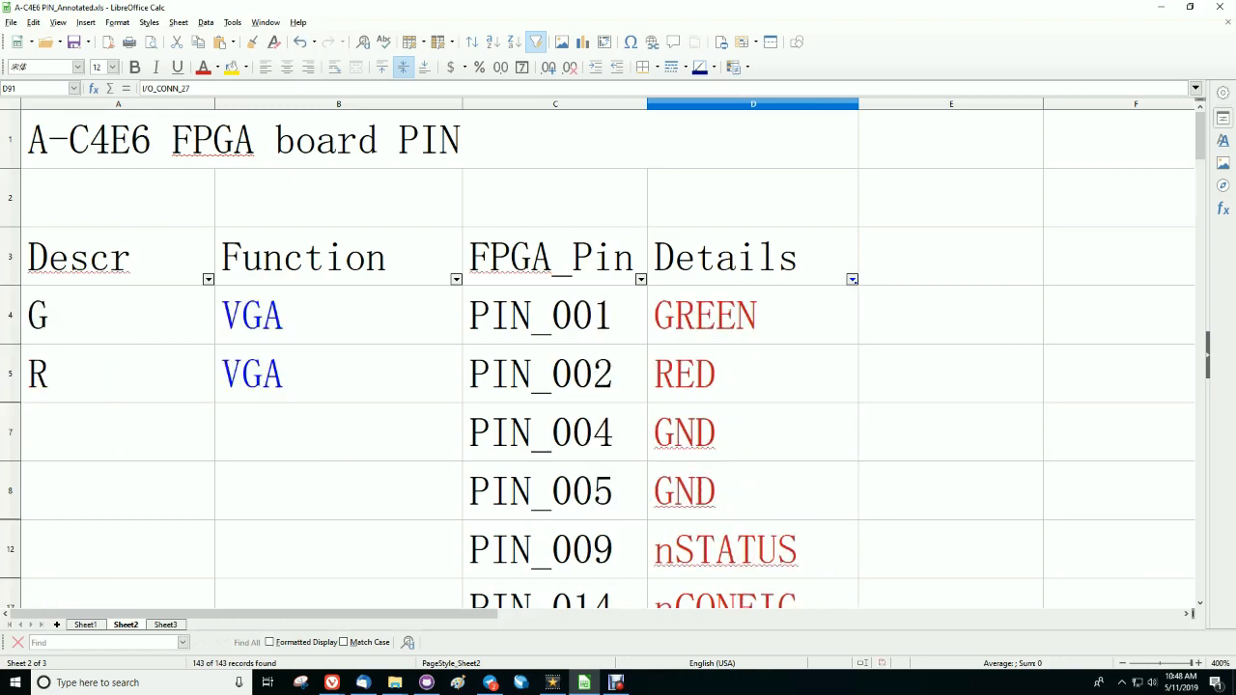
pyautogui.hscroll(3)
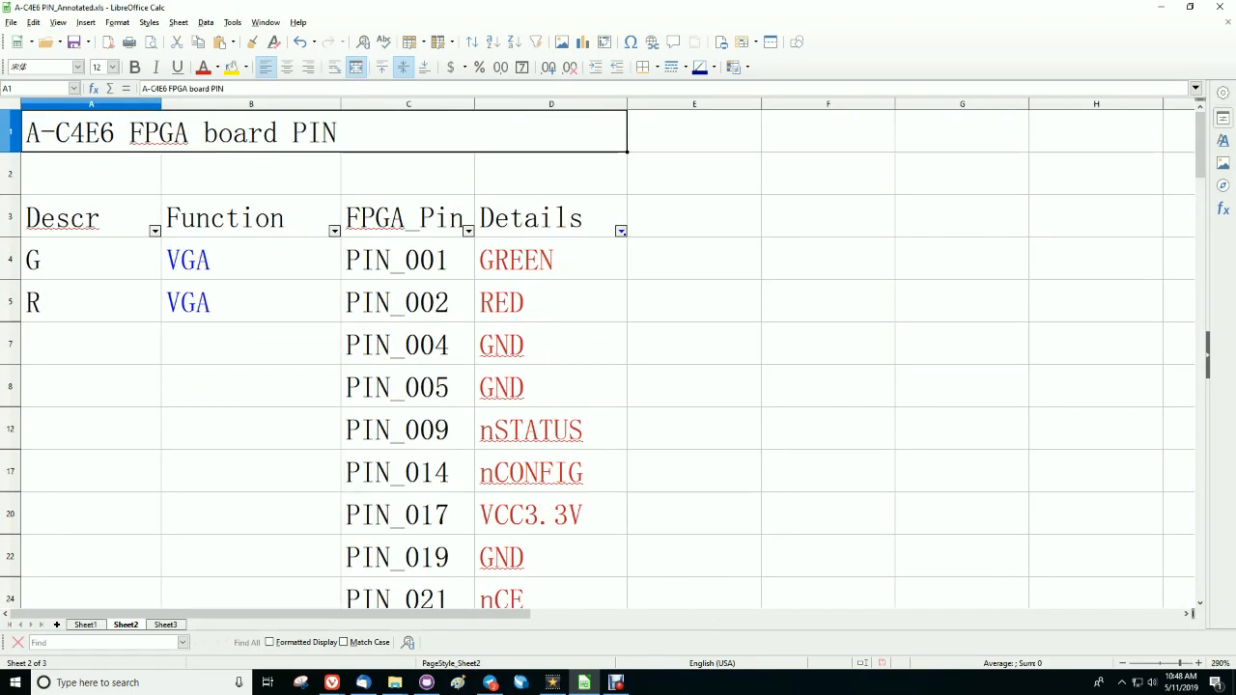
pyautogui.click(550, 259)
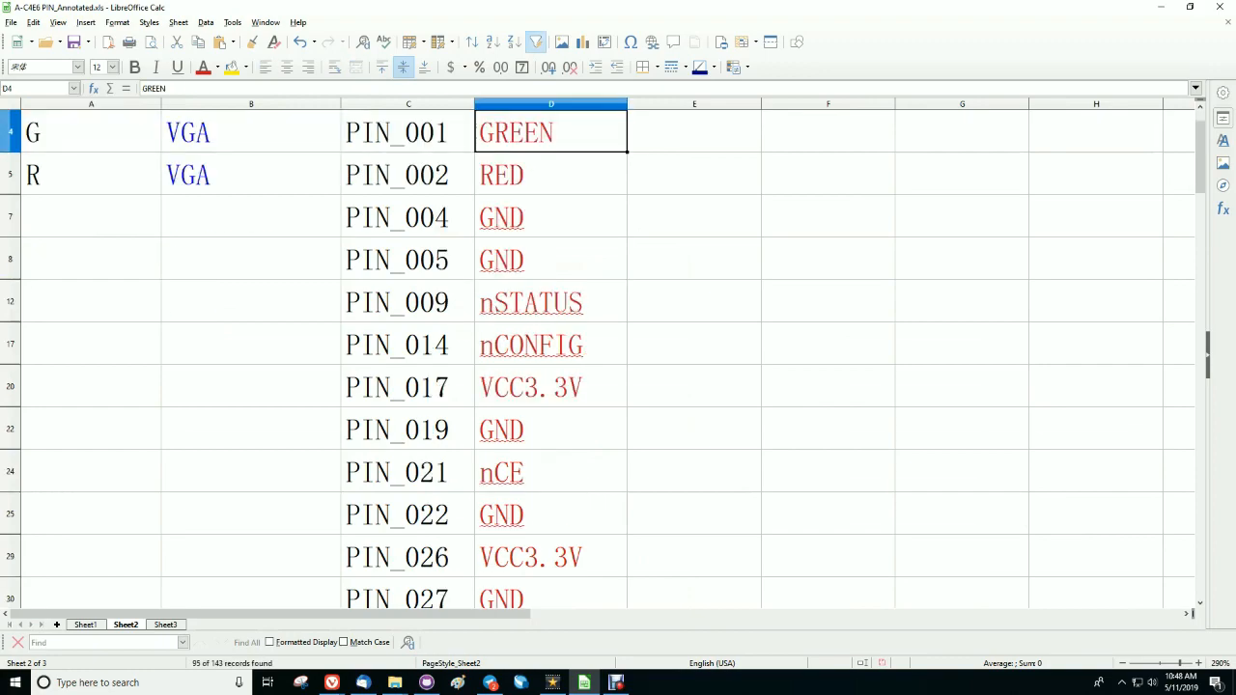
pyautogui.click(550, 216)
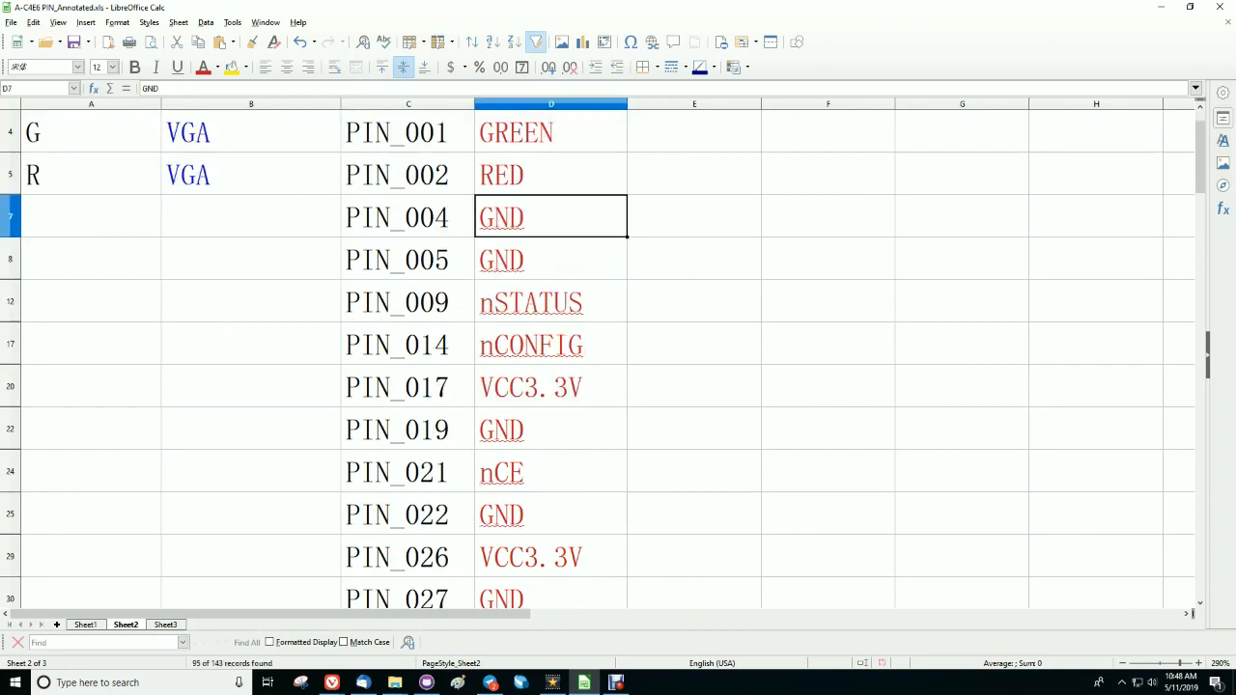
pyautogui.scroll(-3)
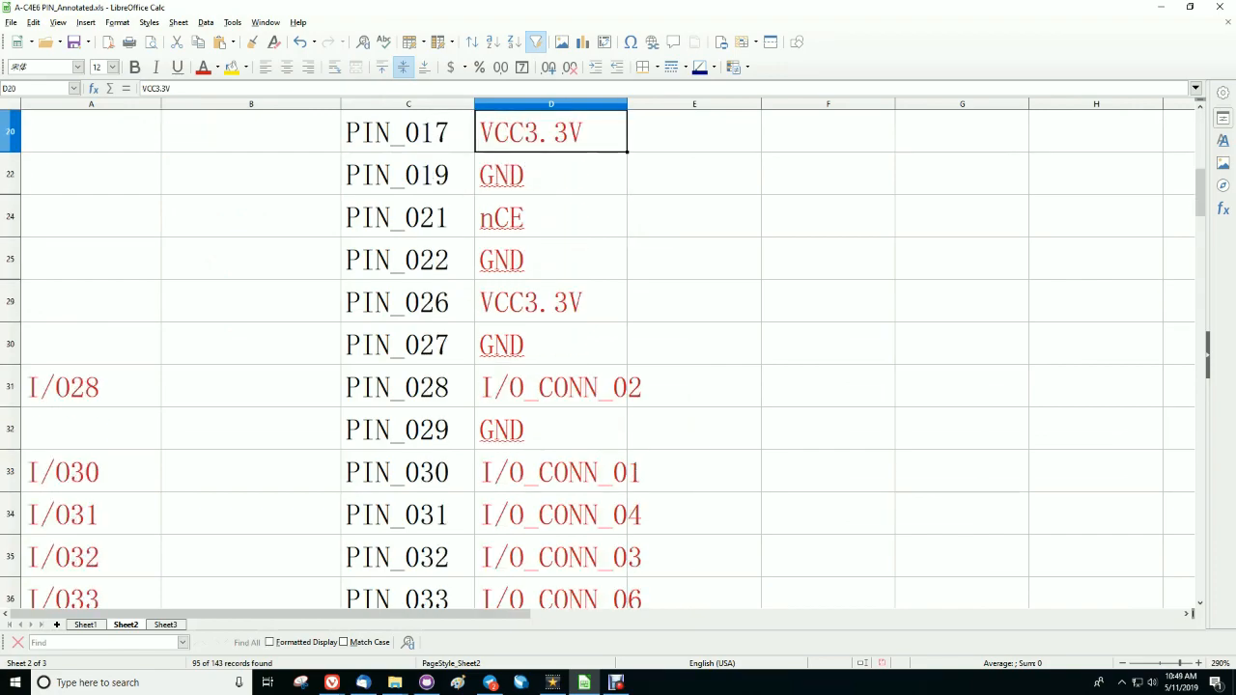
pyautogui.click(90, 386)
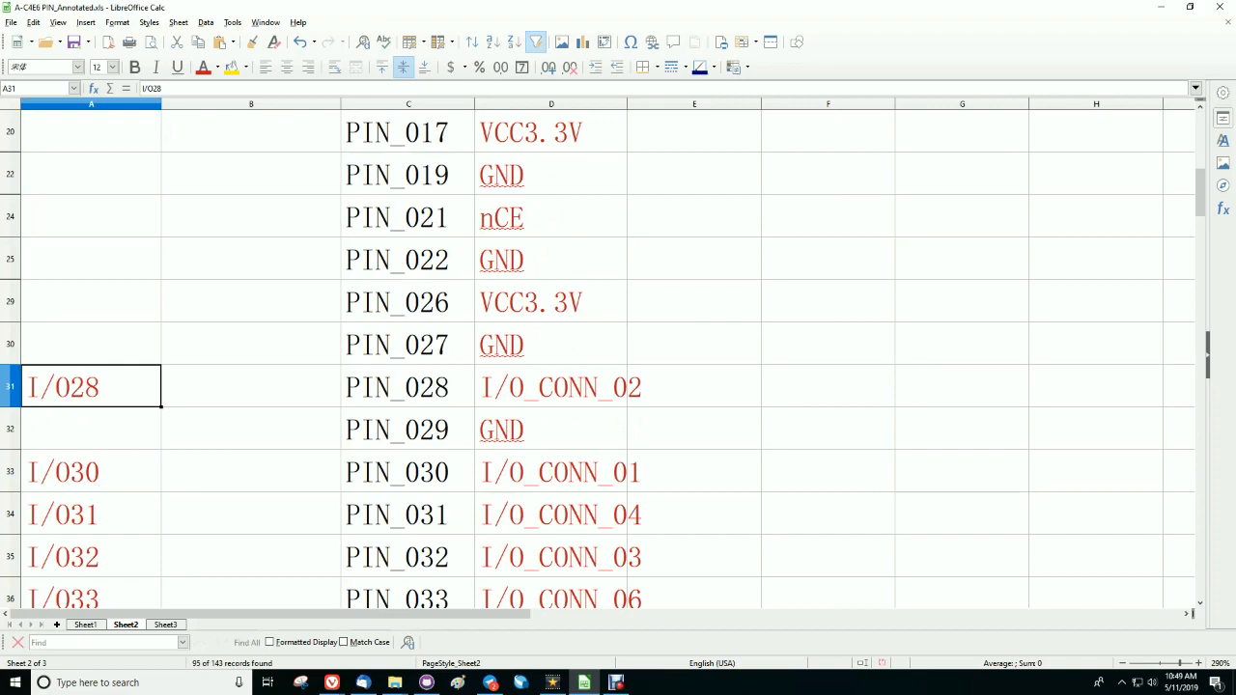
pyautogui.scroll(-3)
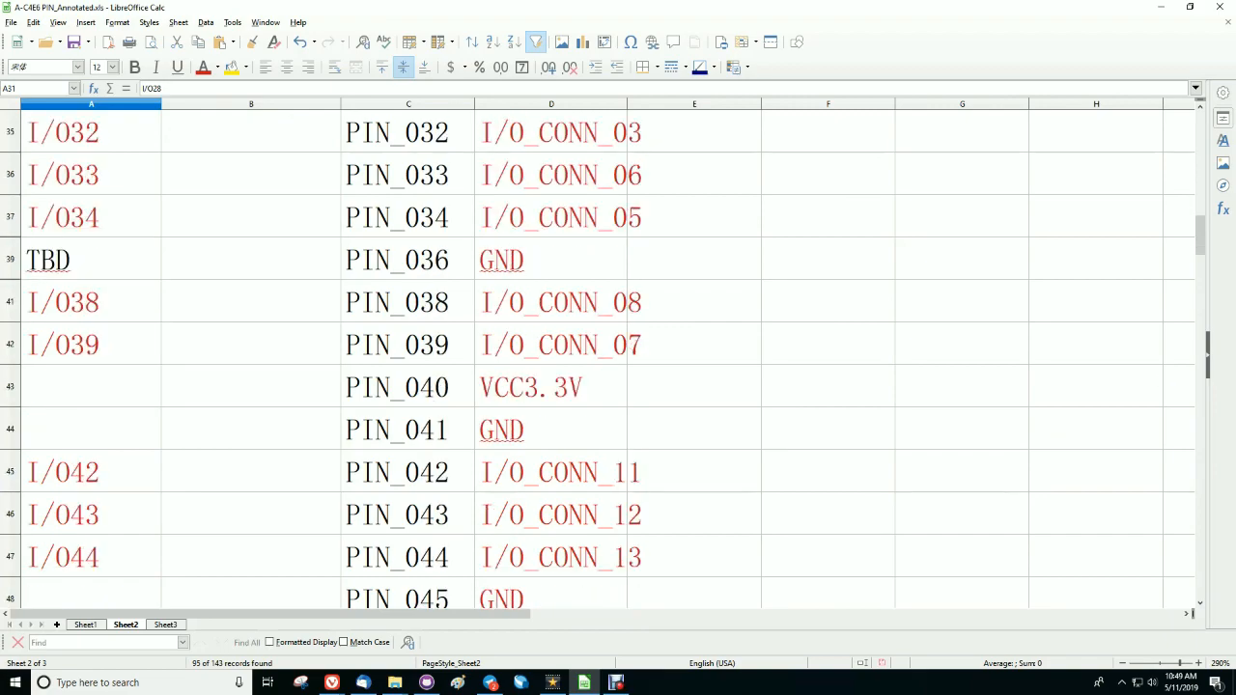
pyautogui.moveTo(550, 132); pyautogui.dragTo(550, 217)
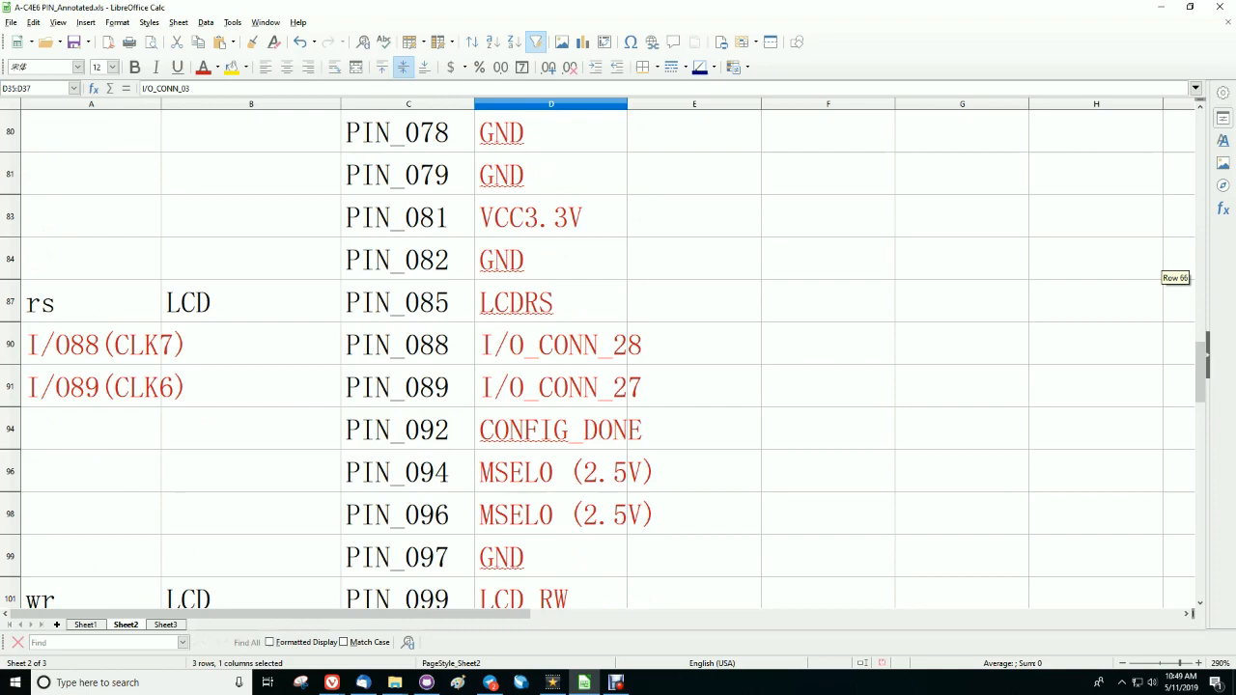
pyautogui.scroll(-3)
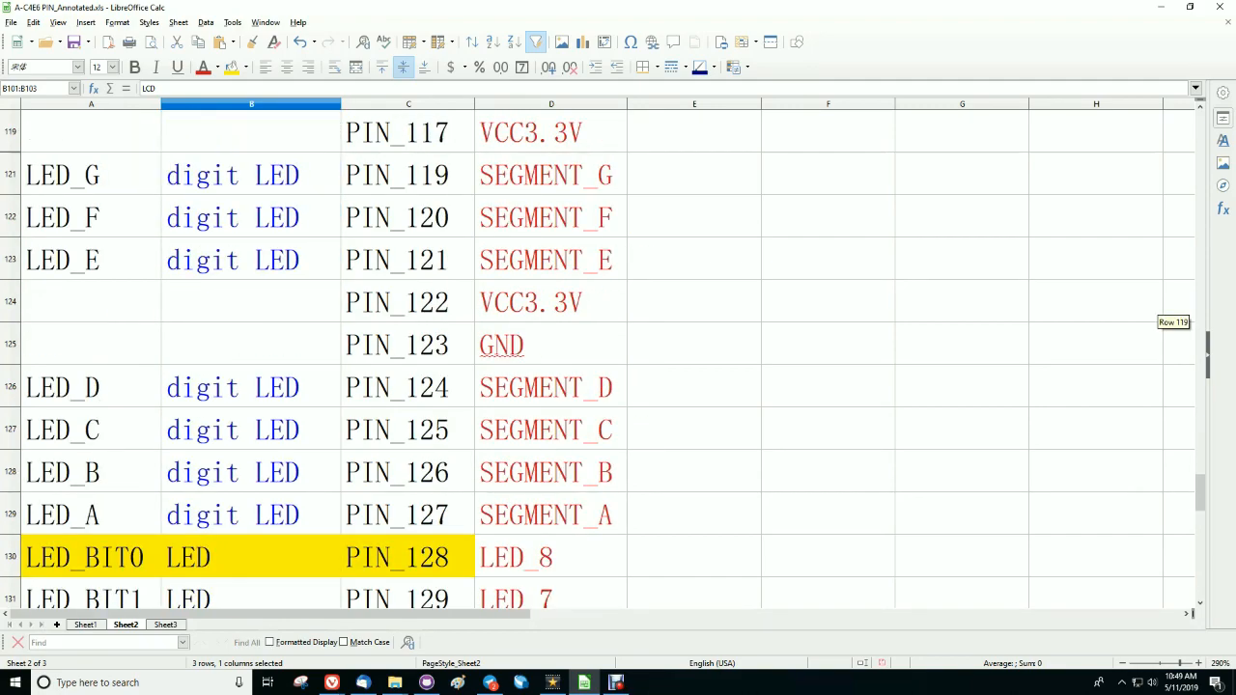
pyautogui.scroll(-3)
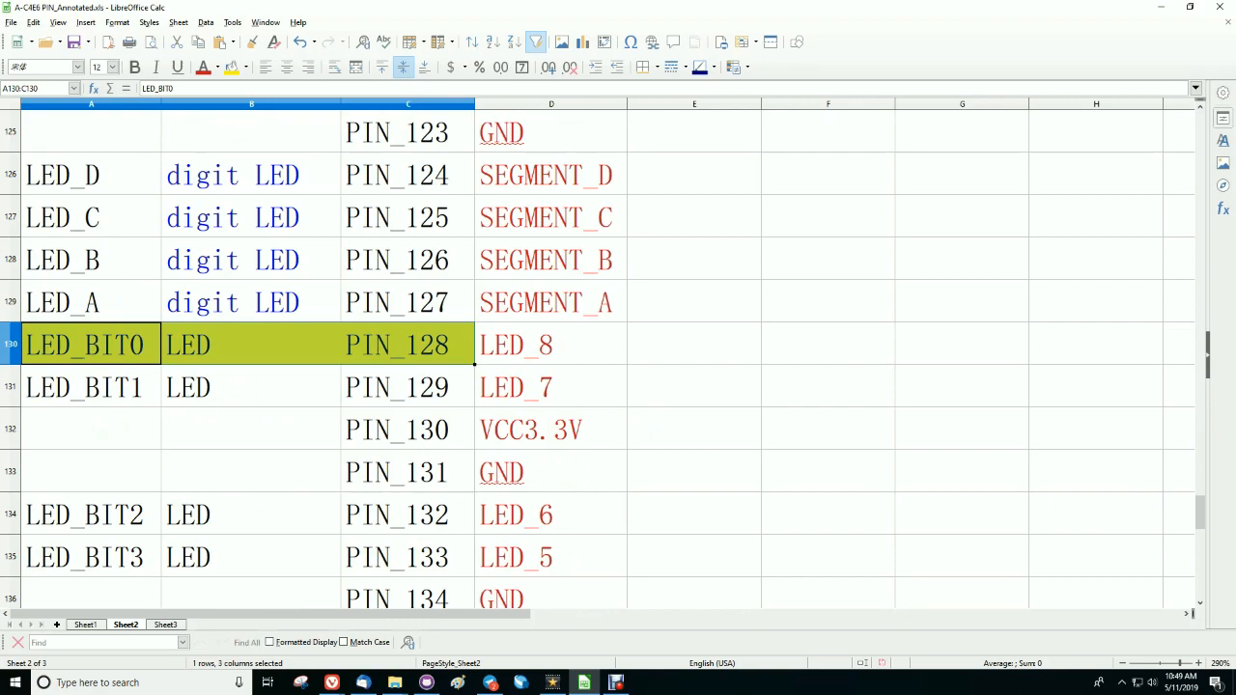
pyautogui.click(407, 344)
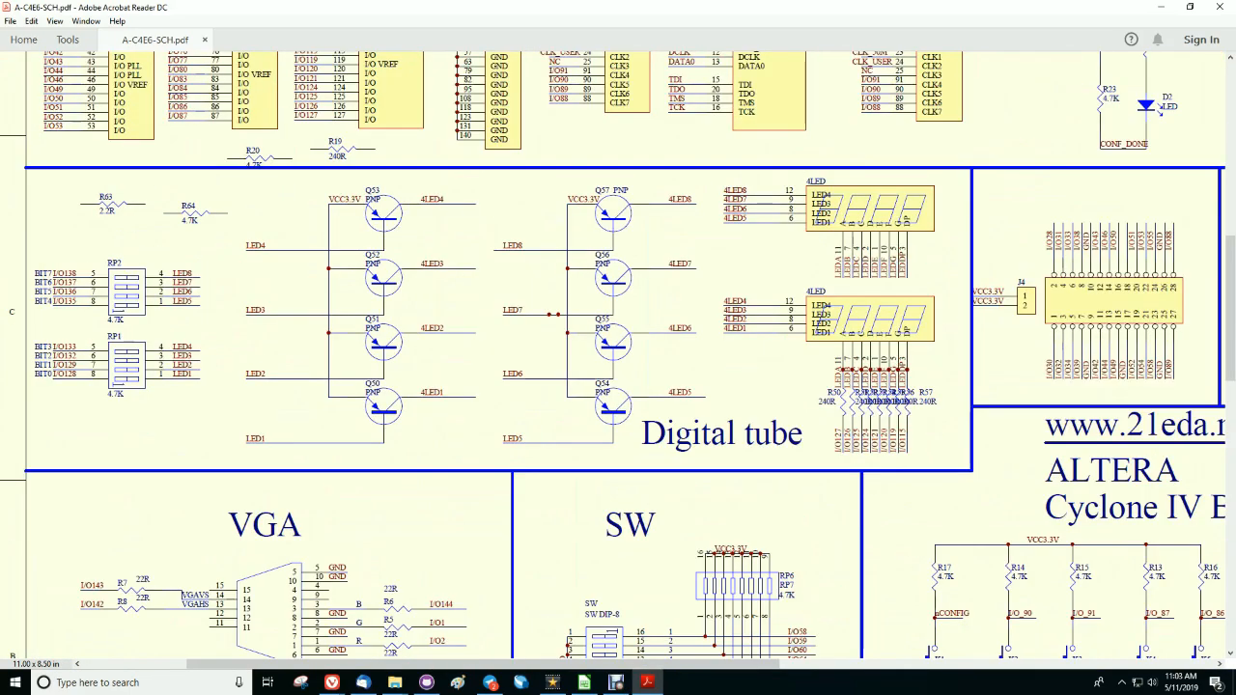
# Step: Scroll the A-C4E6 schematic to the VGA, SW, KEY, CLK and POWER sections, then bring up the Windows app list
pyautogui.scroll(-3)
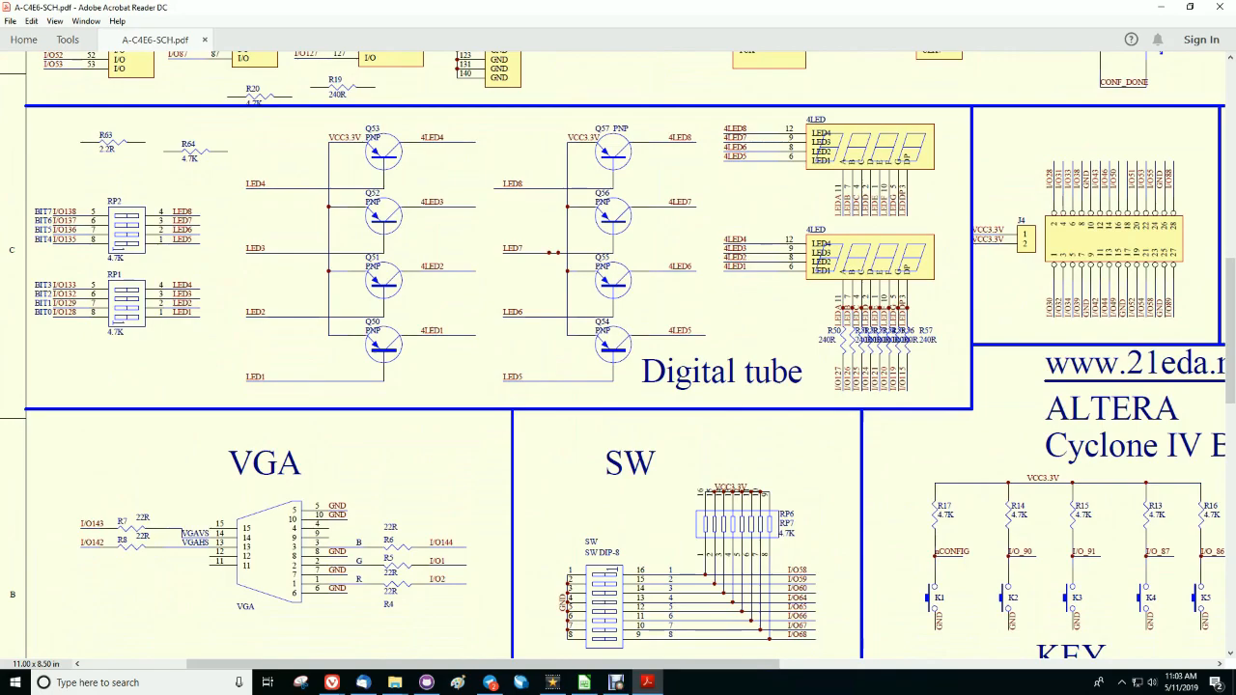
pyautogui.scroll(-3)
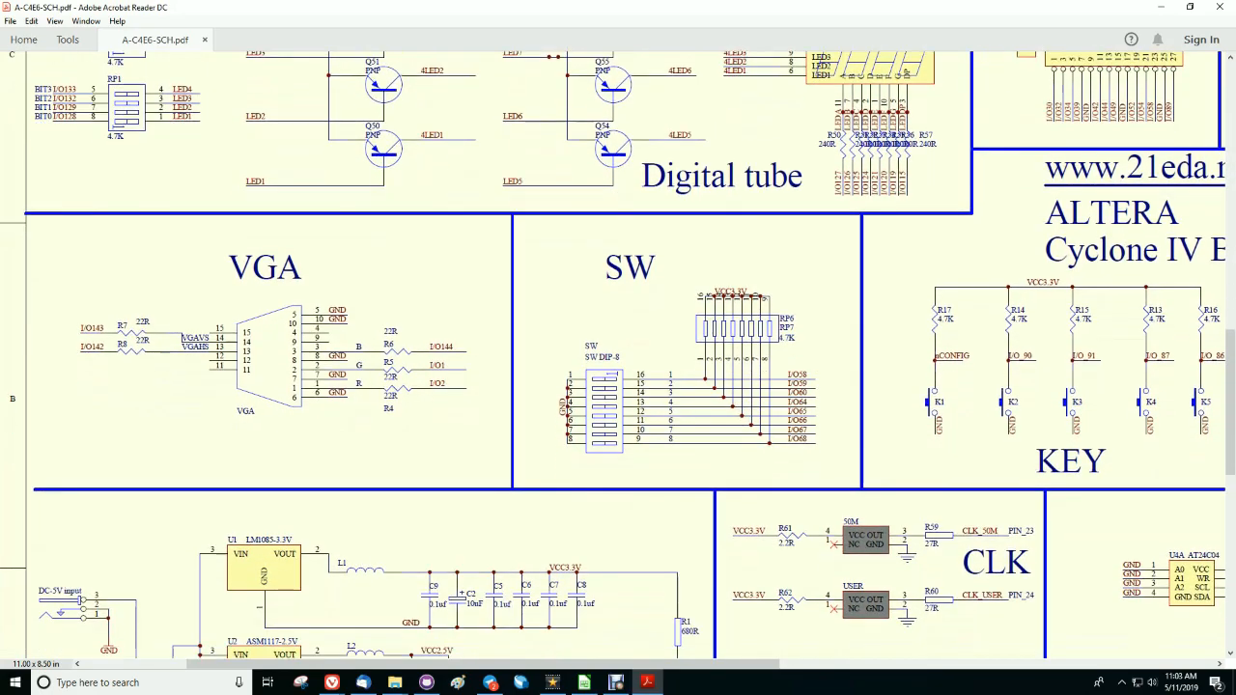
pyautogui.scroll(-3)
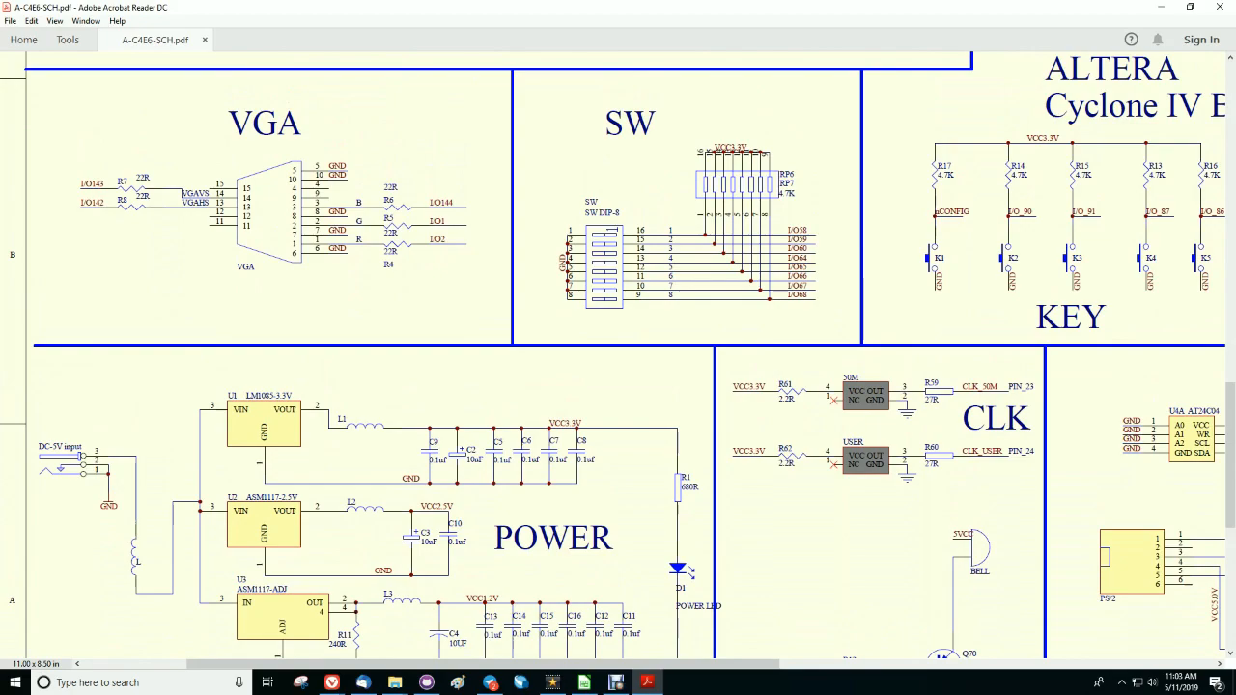
pyautogui.click(15, 683)
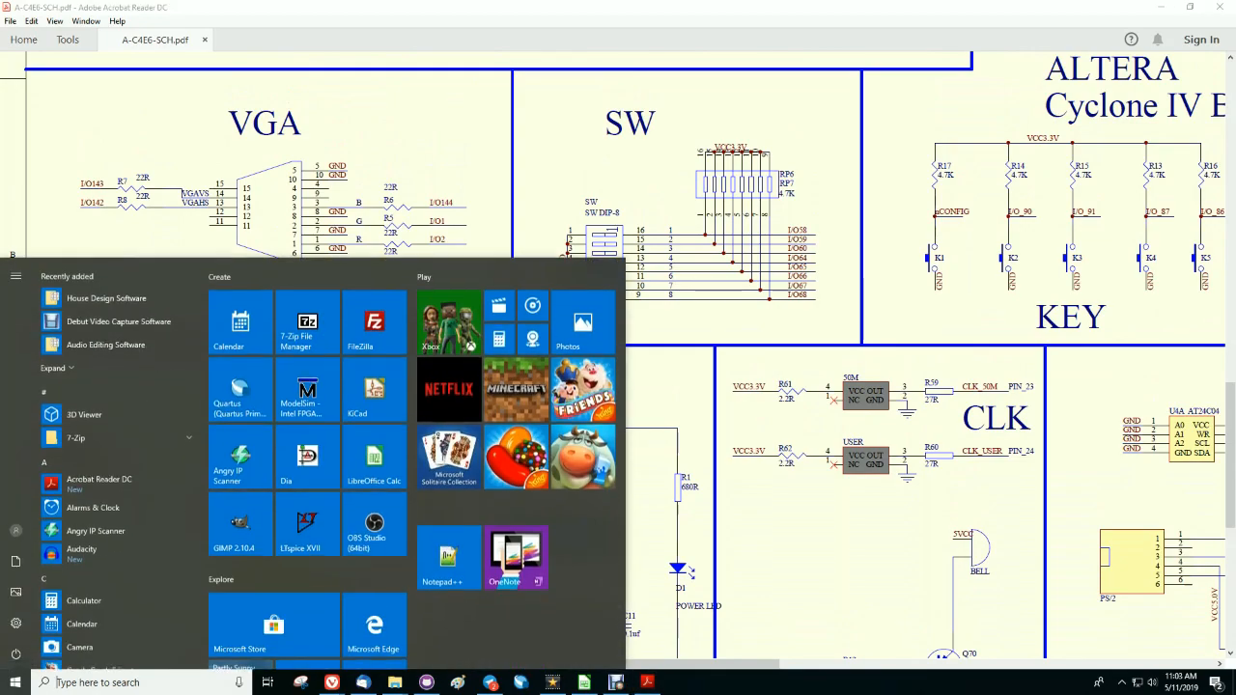